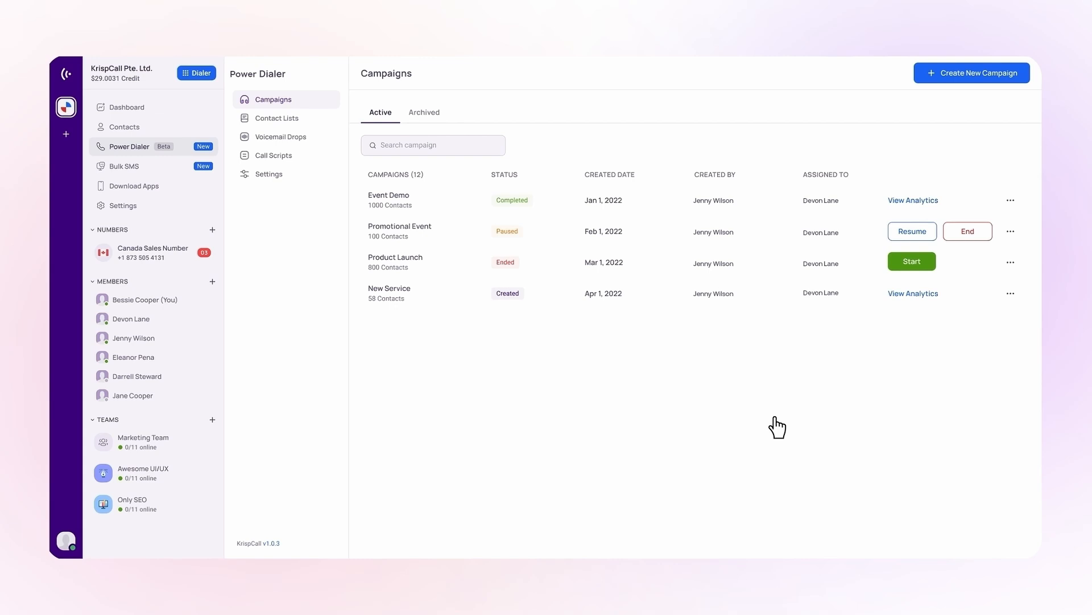
# Step: Start the Product Launch campaign, then show the main dashboard with live and missed call stats
pyautogui.click(912, 261)
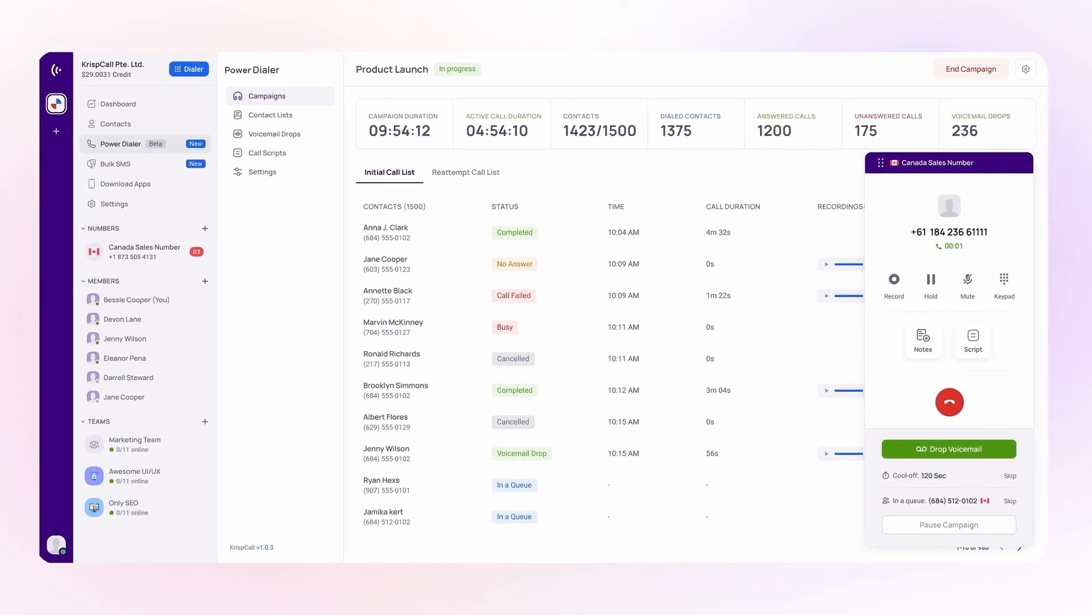
pyautogui.click(949, 402)
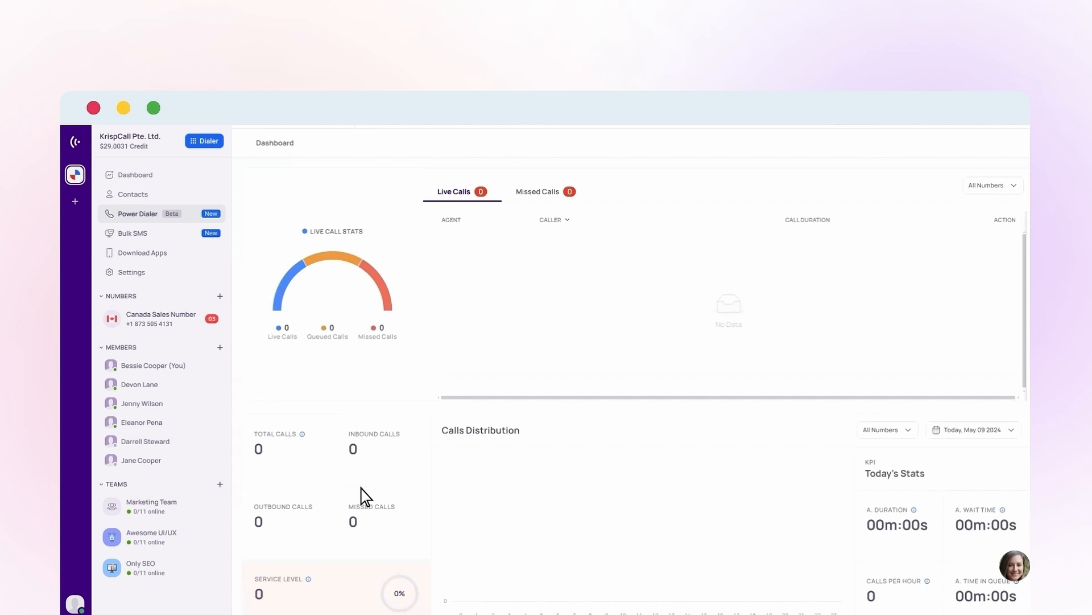
# Step: Create the Promotional Event contact list in Power Dialer from the uploaded 50-contact CSV
pyautogui.click(138, 213)
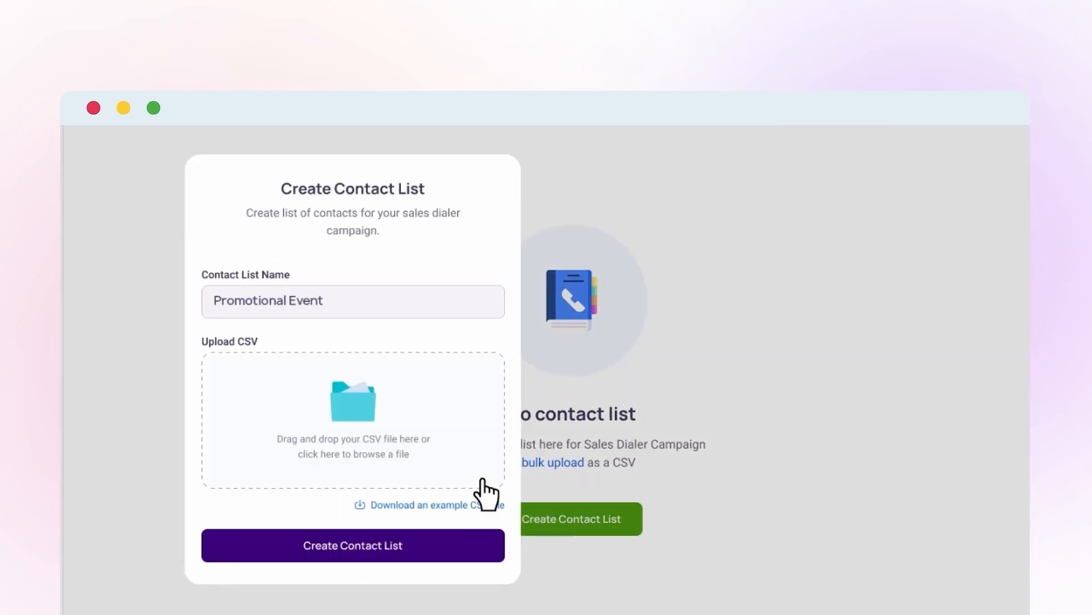
pyautogui.click(353, 419)
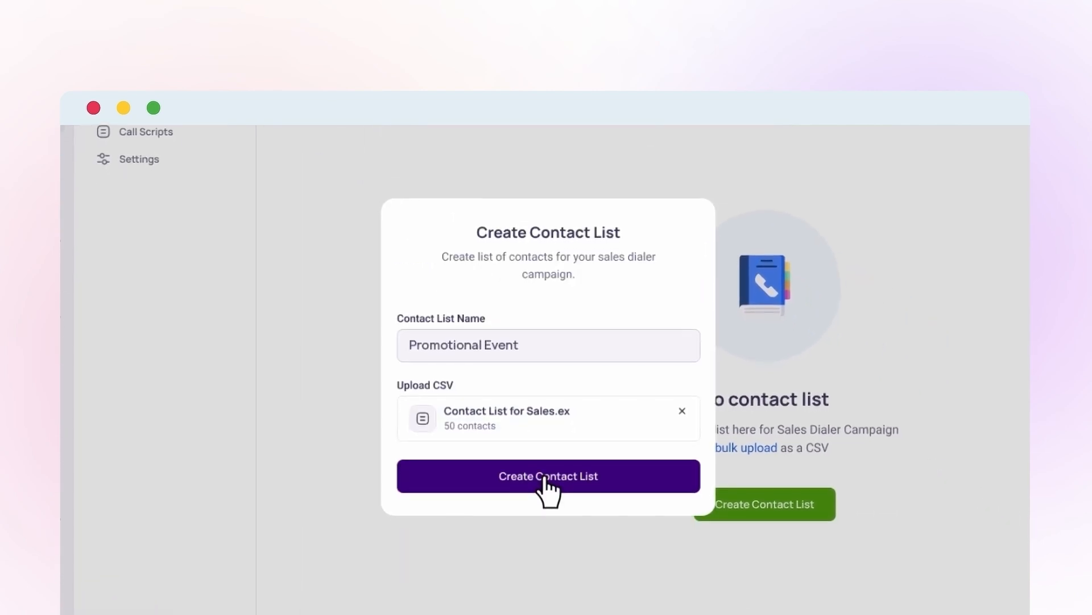
pyautogui.click(548, 476)
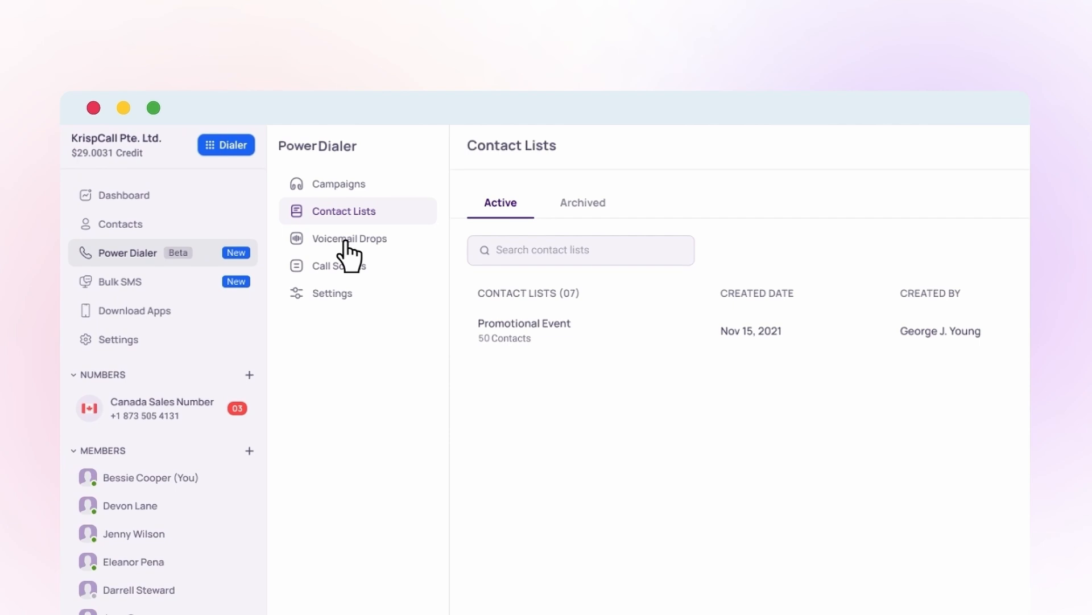
# Step: Add a voicemail drop 'Thankyou for calling. We'll get b...' with an uploaded custom recording
pyautogui.click(350, 238)
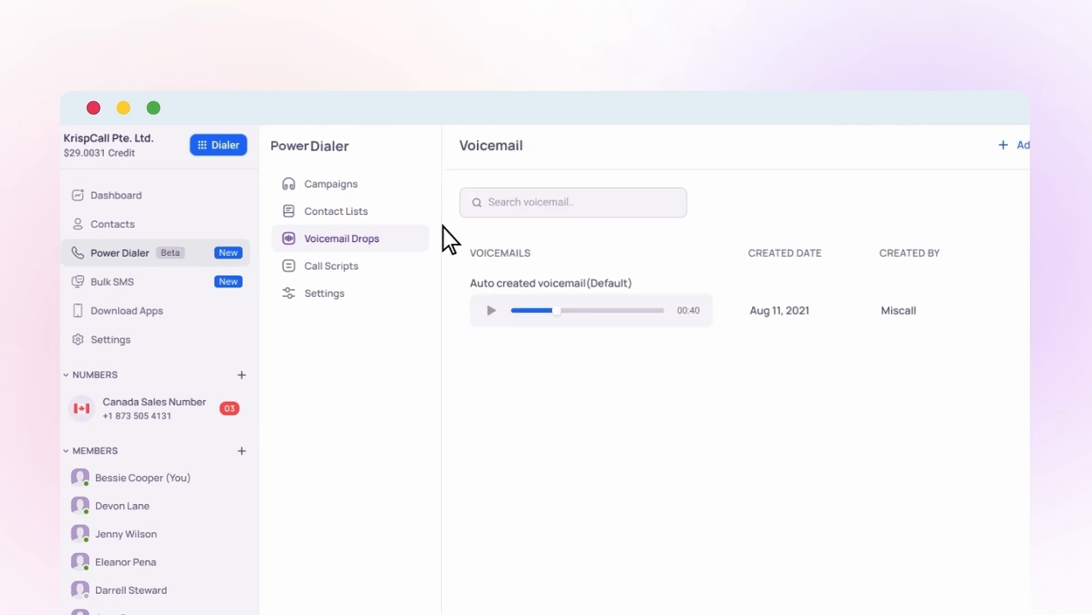
pyautogui.click(1013, 144)
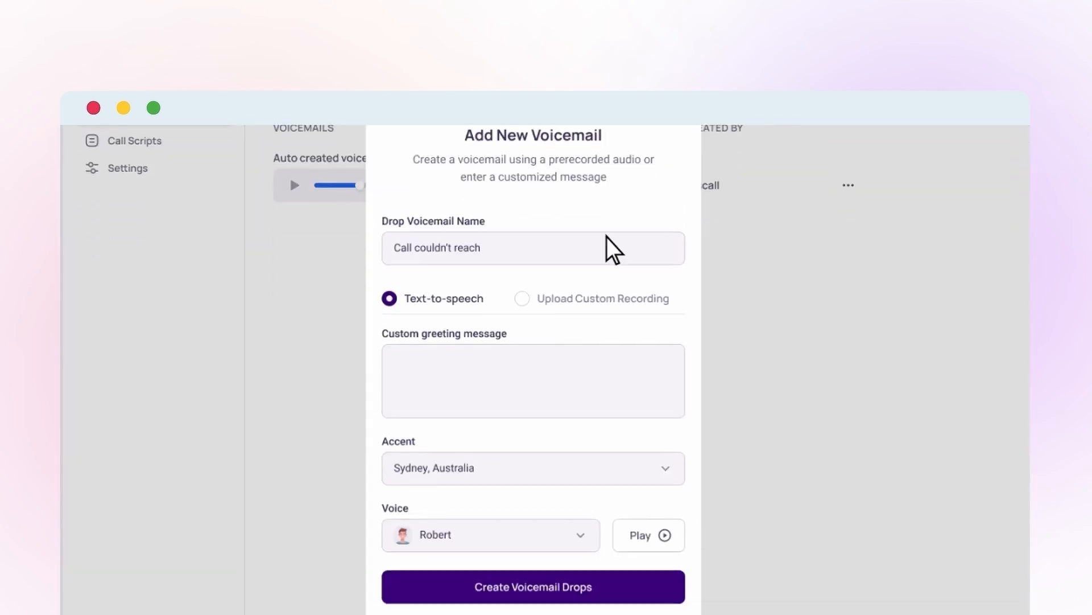
pyautogui.write("Thankyou for calling. We'll get bact to you as soon as possible.")
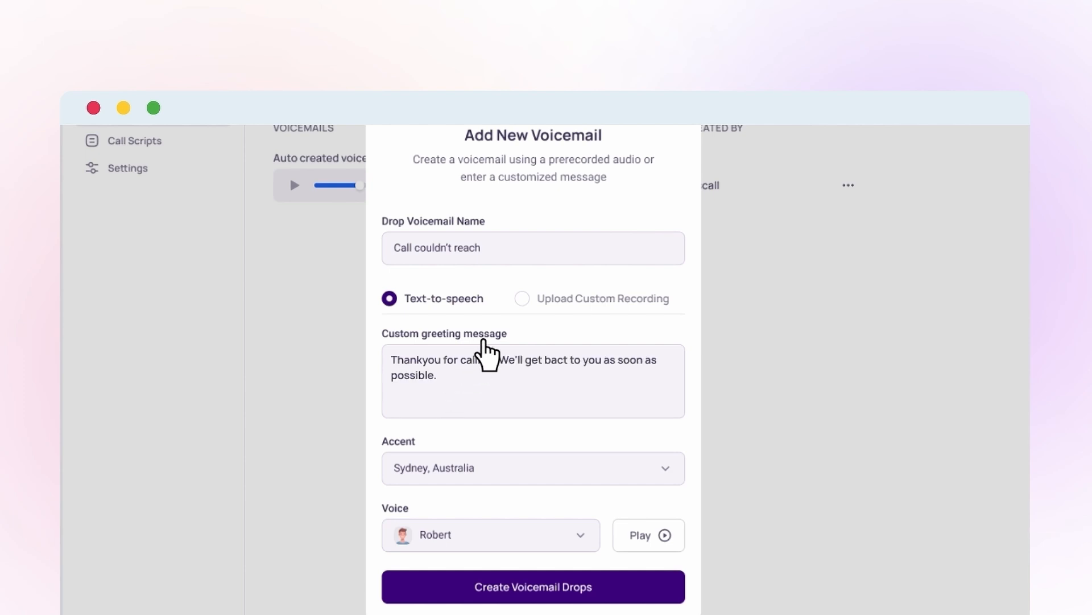
pyautogui.click(521, 298)
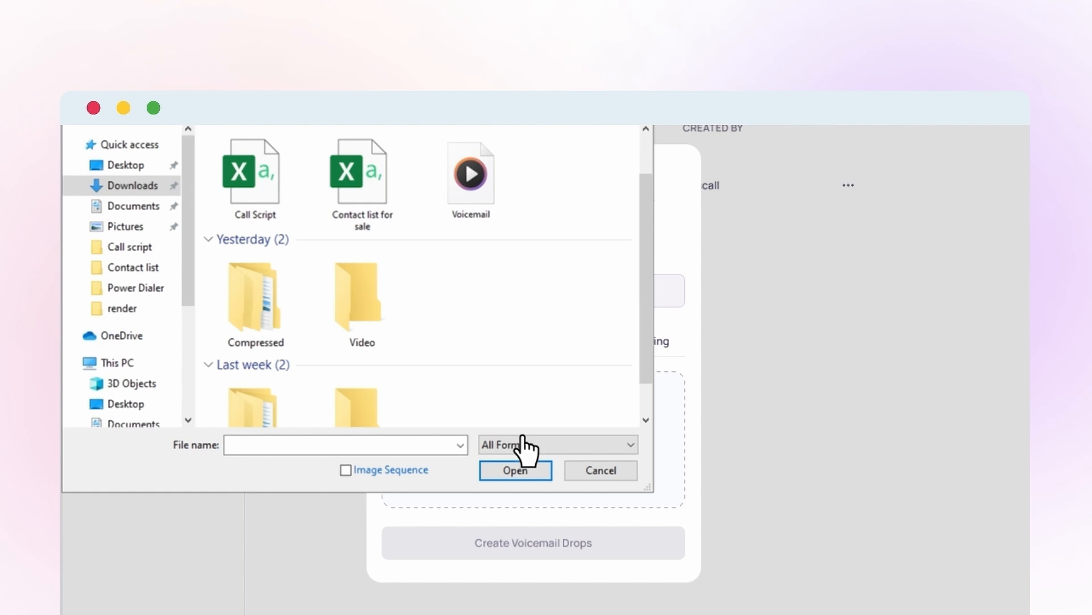
pyautogui.click(514, 470)
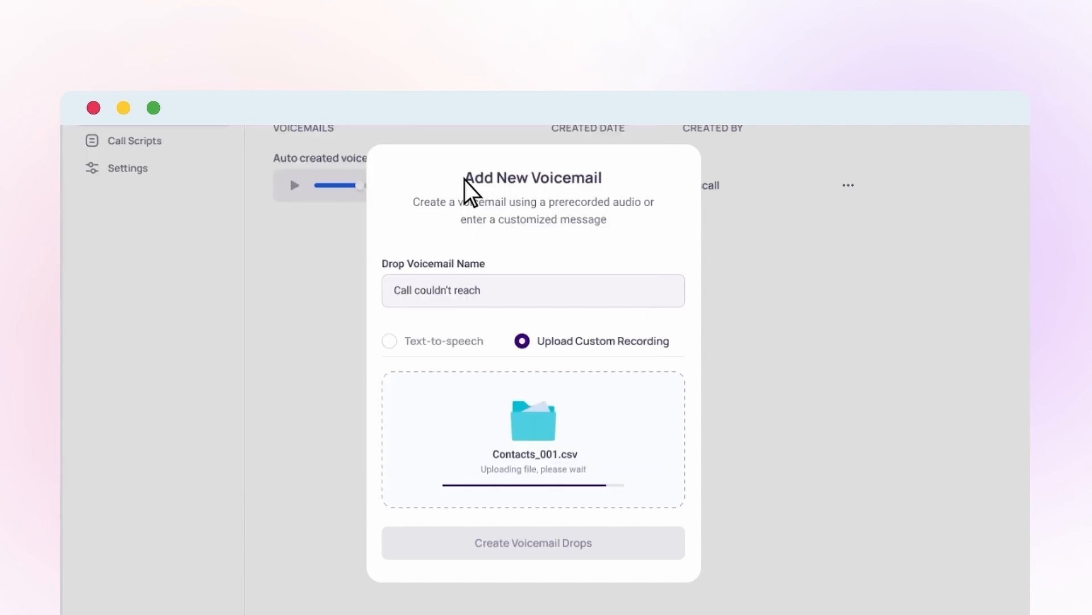
pyautogui.click(532, 542)
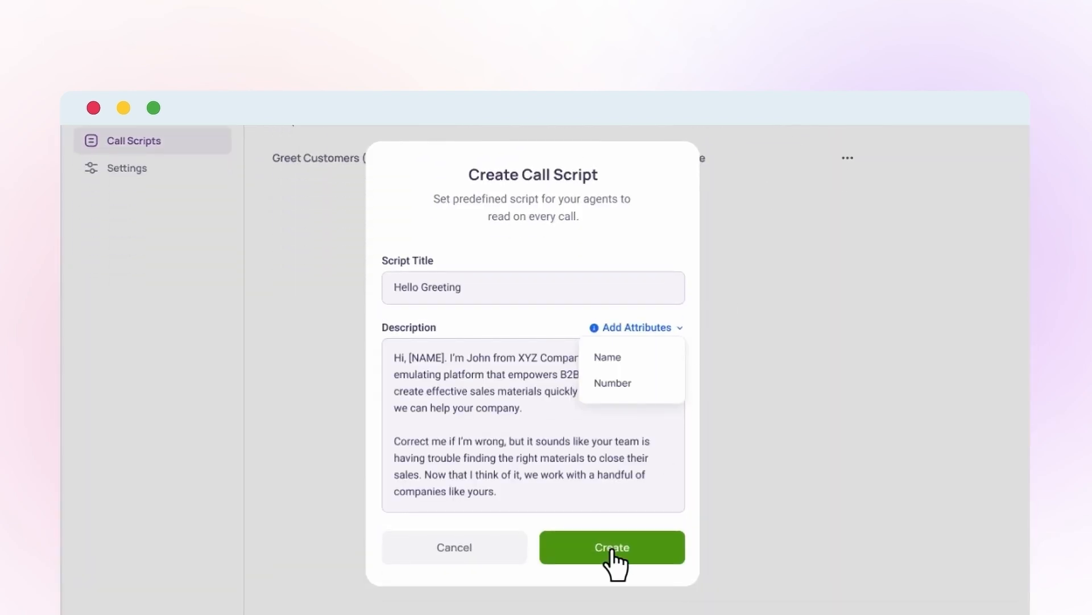
# Step: Save the Hello Greeting call script and start a new campaign with the 50-contact sales list attached
pyautogui.click(611, 548)
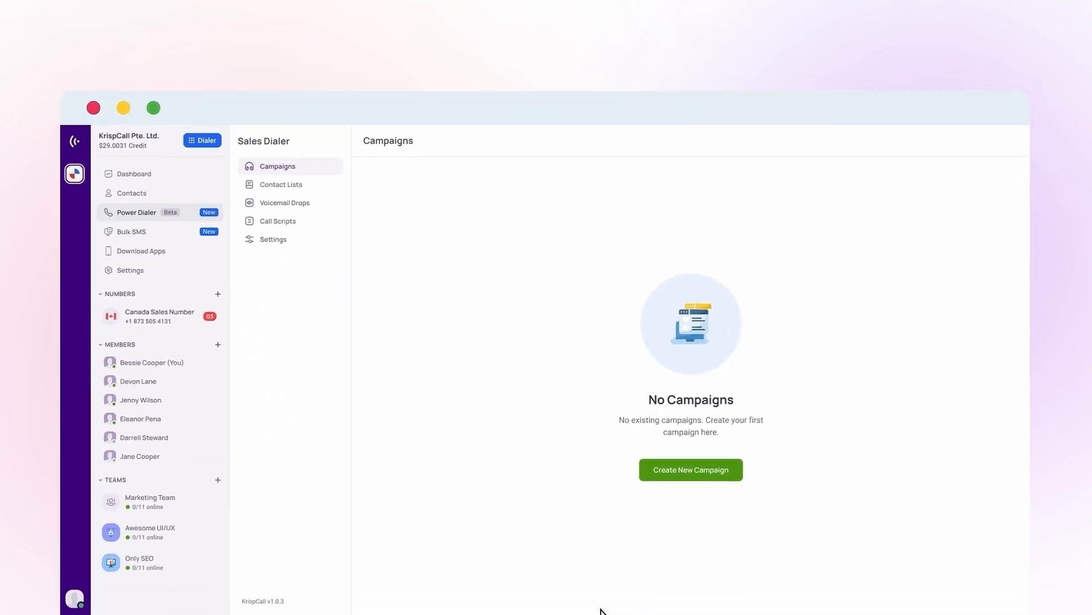
pyautogui.click(691, 469)
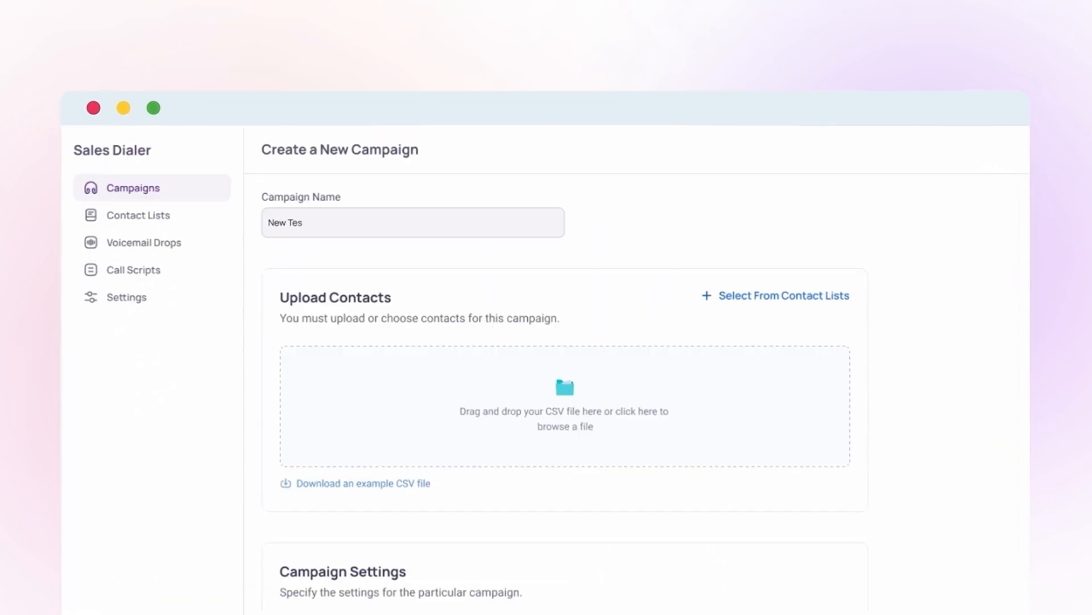
pyautogui.click(782, 295)
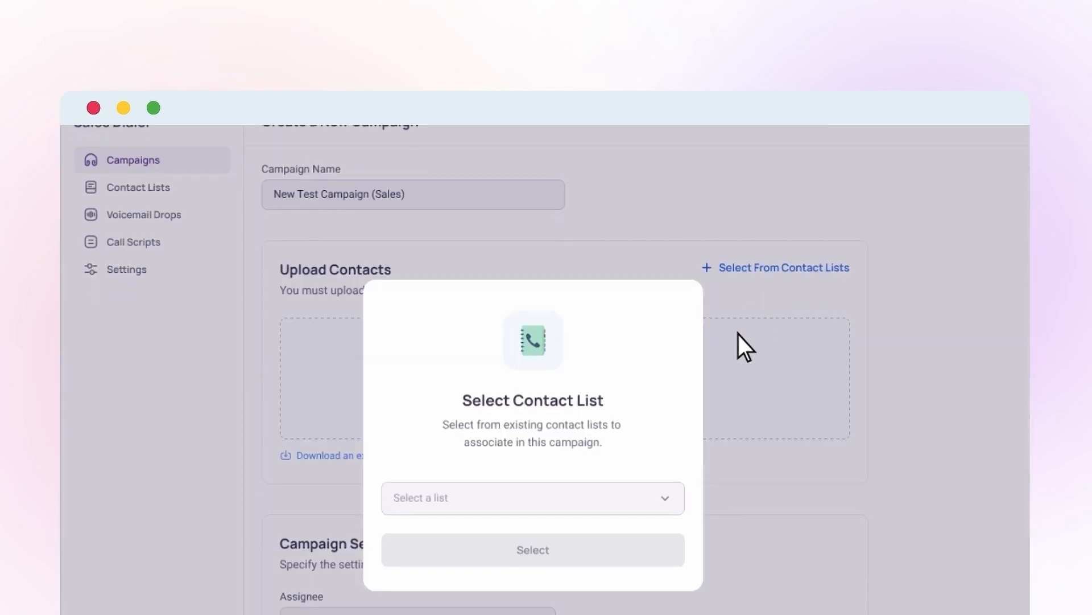
pyautogui.click(533, 548)
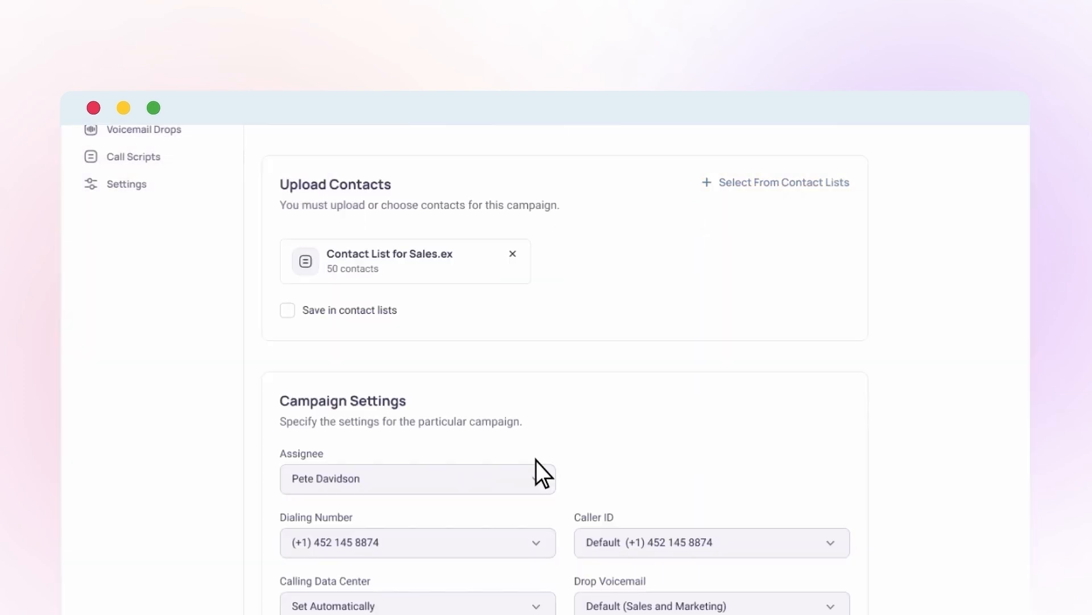
# Step: Keep recording, 10-second cool-off, 3 retry attempts and call script on, and create New Test Campaign (Sales)
pyautogui.scroll(-3)
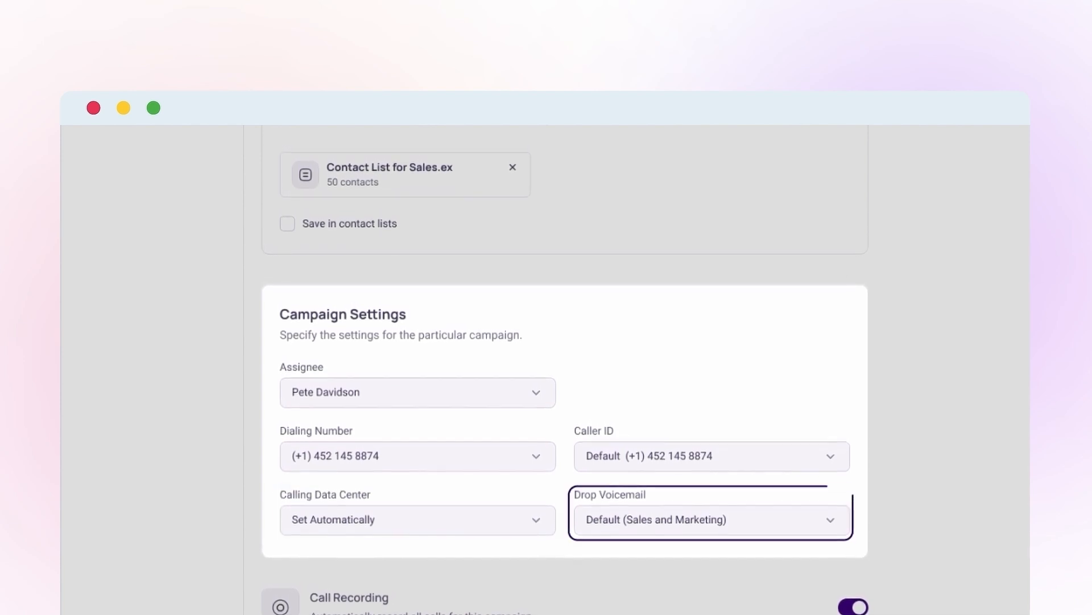
pyautogui.scroll(-3)
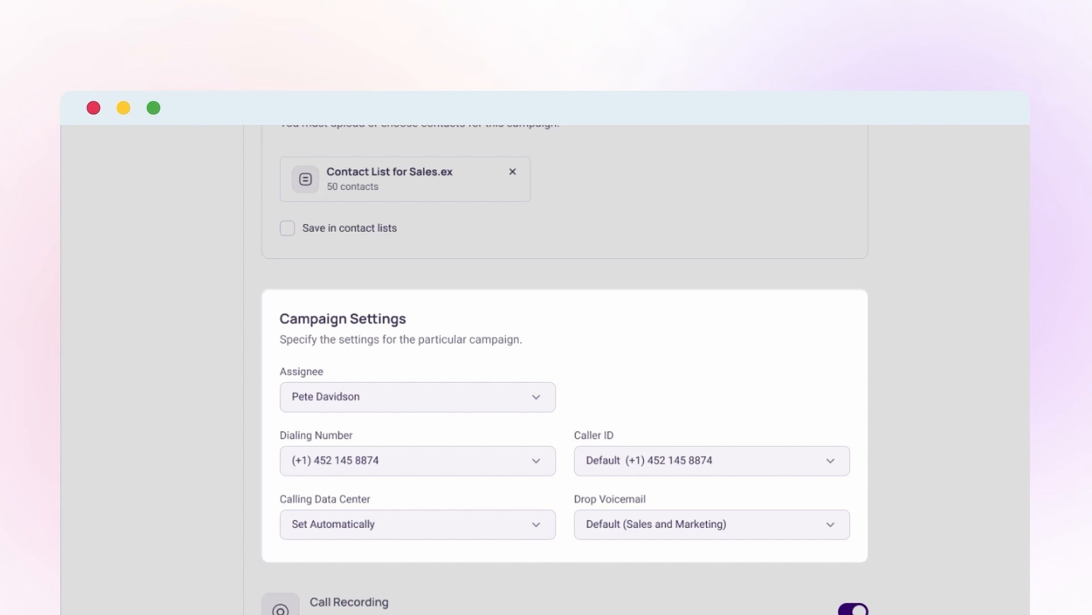
pyautogui.scroll(-3)
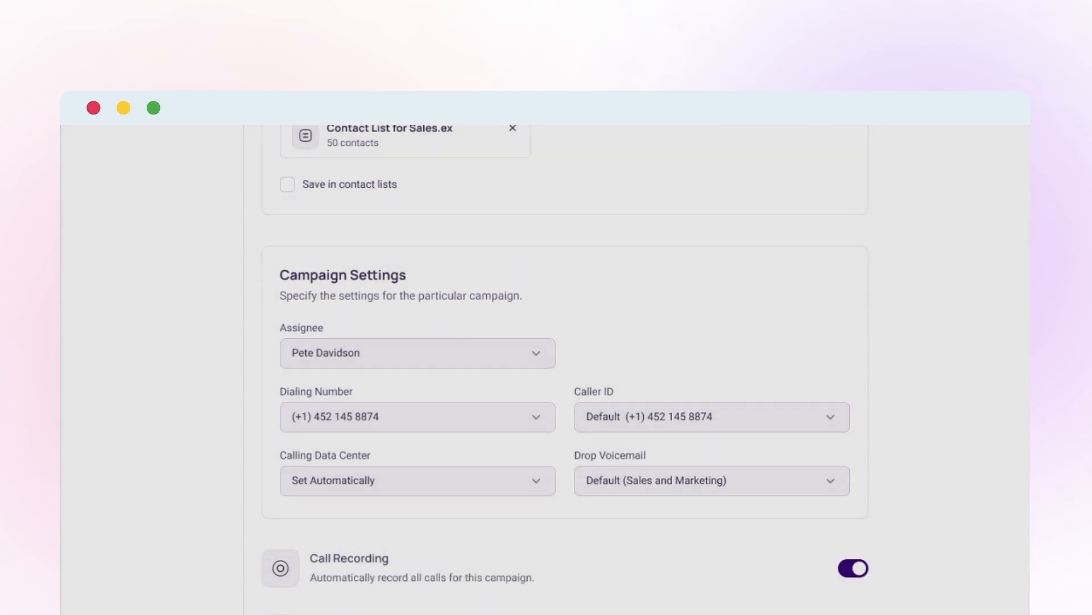
pyautogui.scroll(-3)
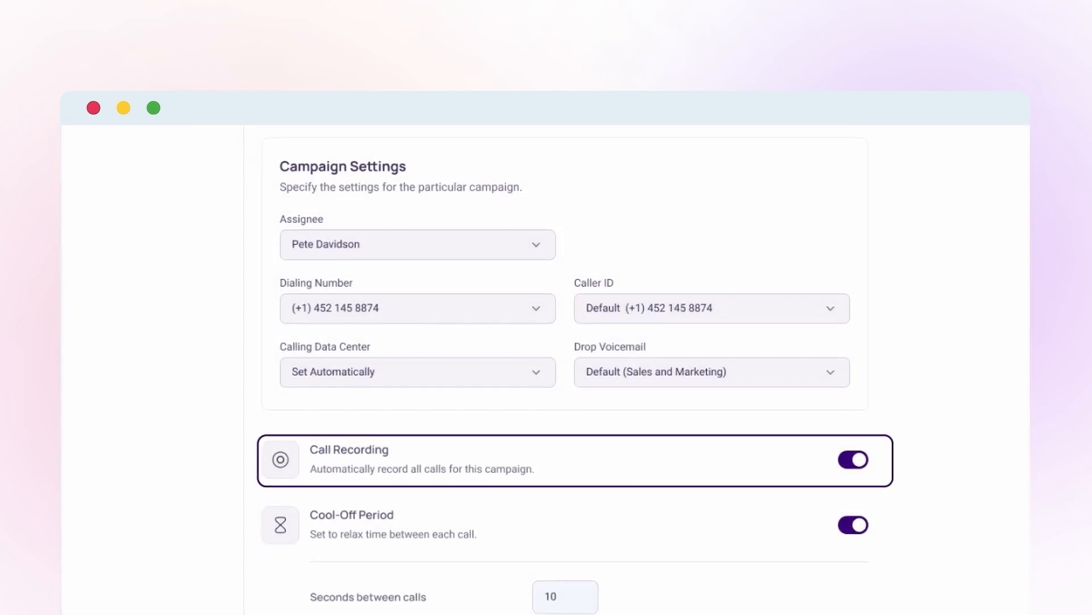
pyautogui.scroll(-3)
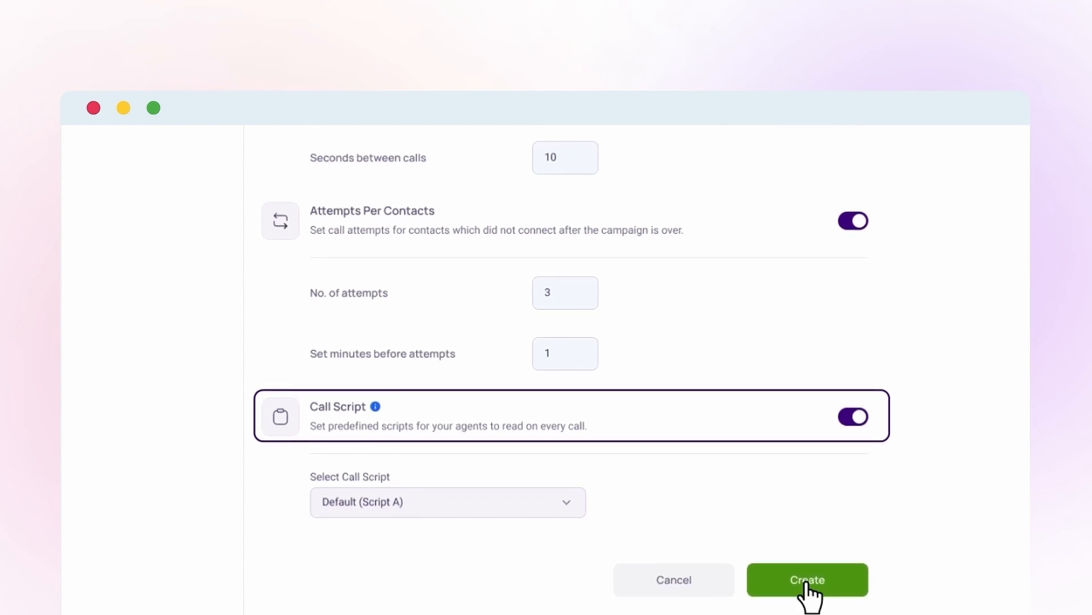
pyautogui.click(805, 580)
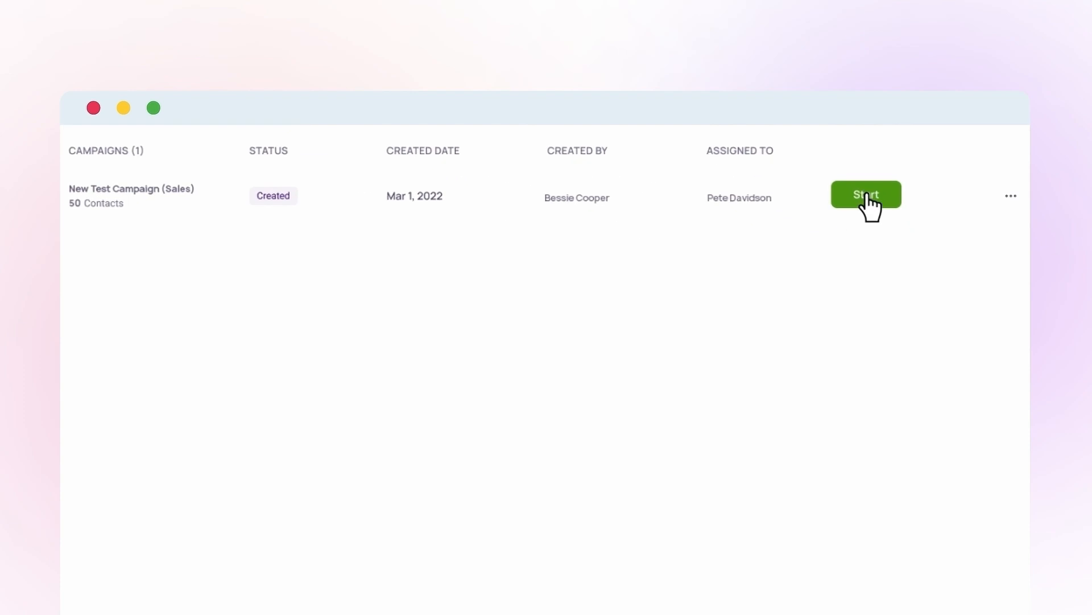
# Step: Start and end New Test Campaign (Sales) so it shows Completed, then view its call analytics
pyautogui.click(866, 194)
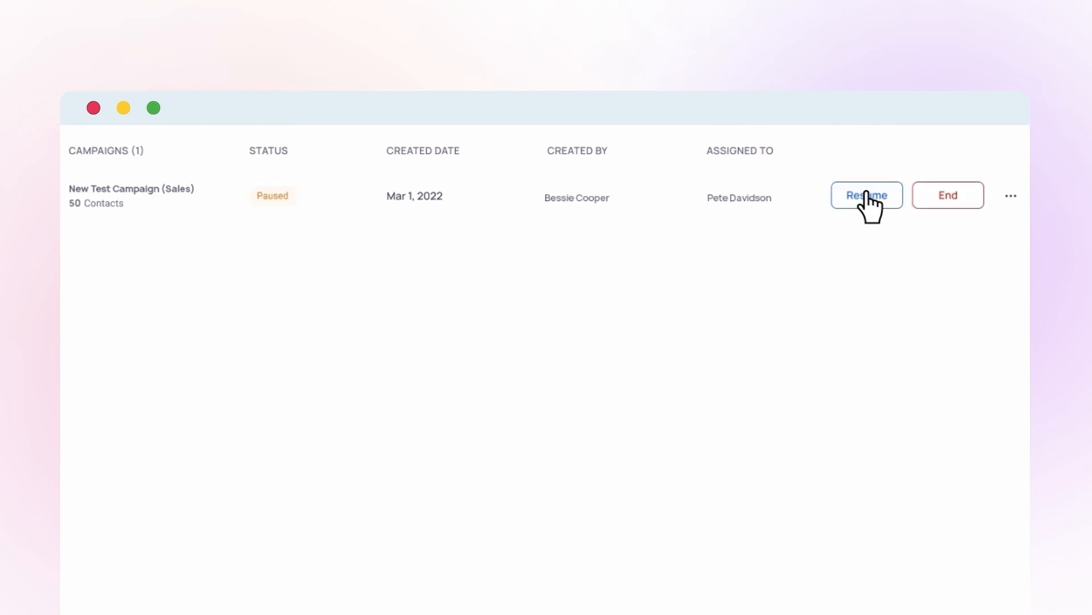
pyautogui.moveTo(920, 206)
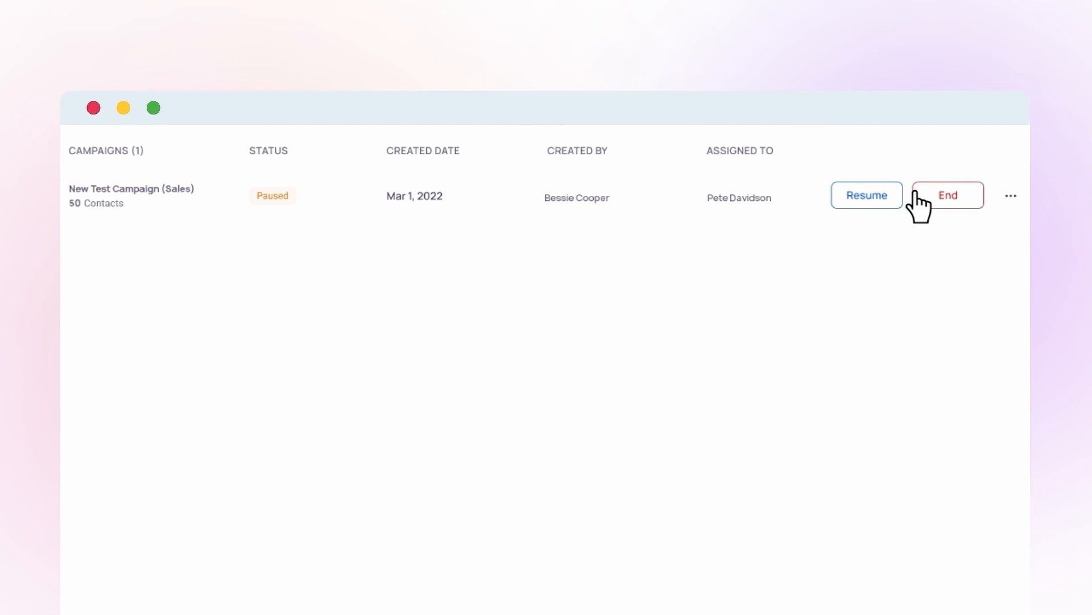
pyautogui.click(947, 194)
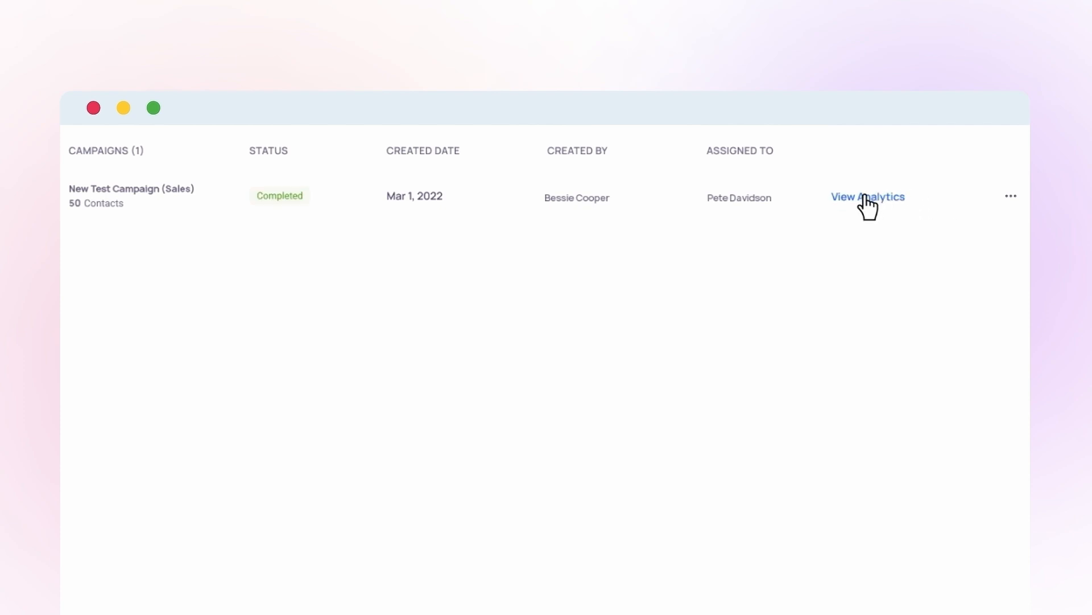
pyautogui.click(867, 197)
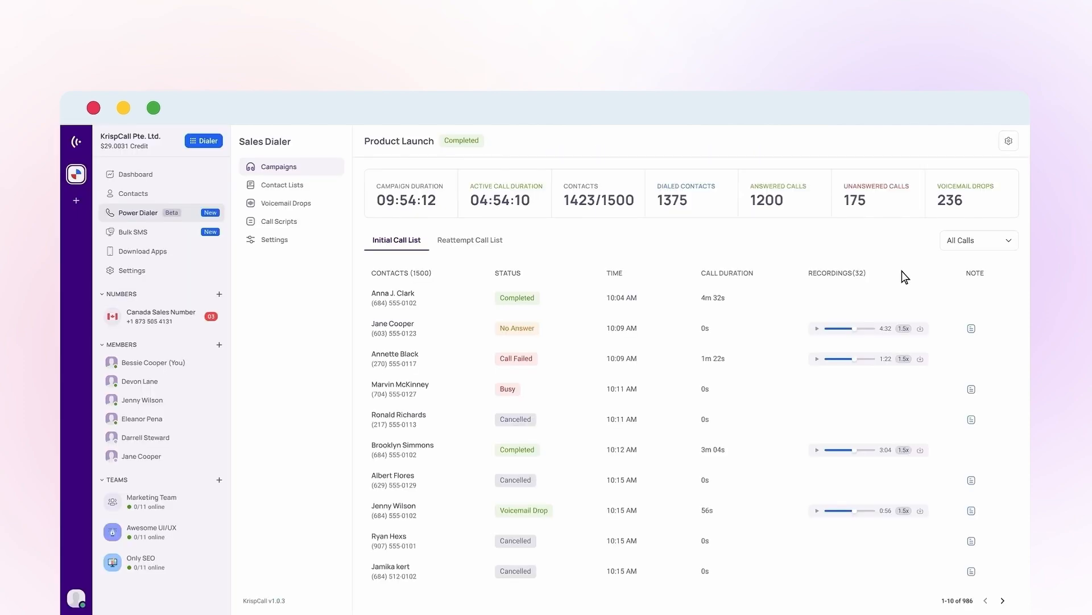